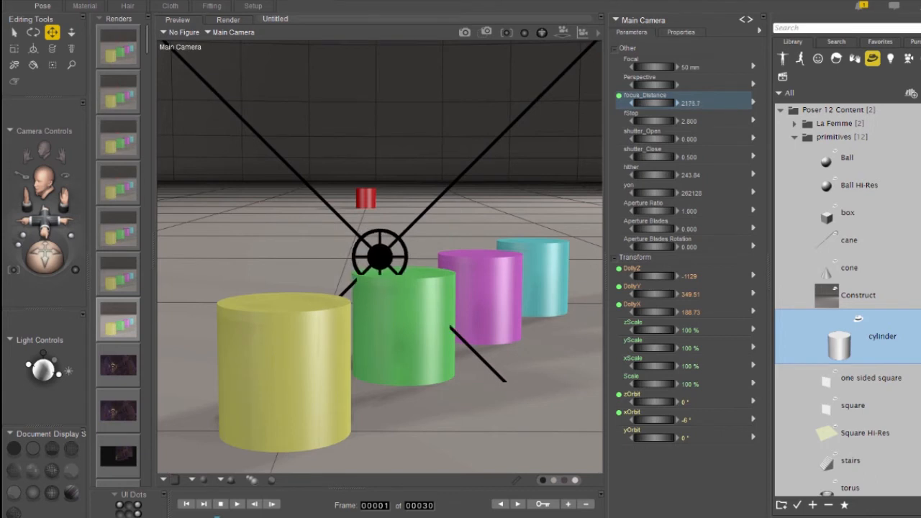
- Switch to the Render tab to view the unblurred SuperFly render of the cylinders
left_click(228, 19)
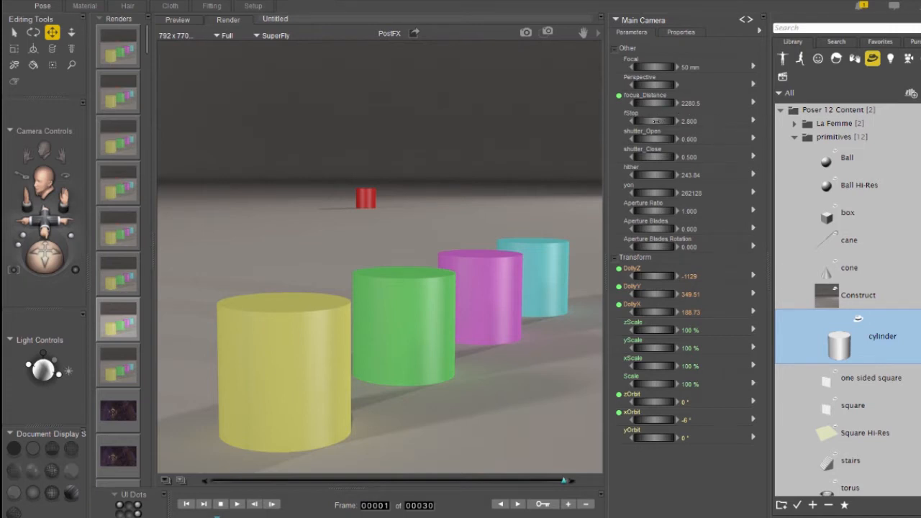
mouse_move(640, 119)
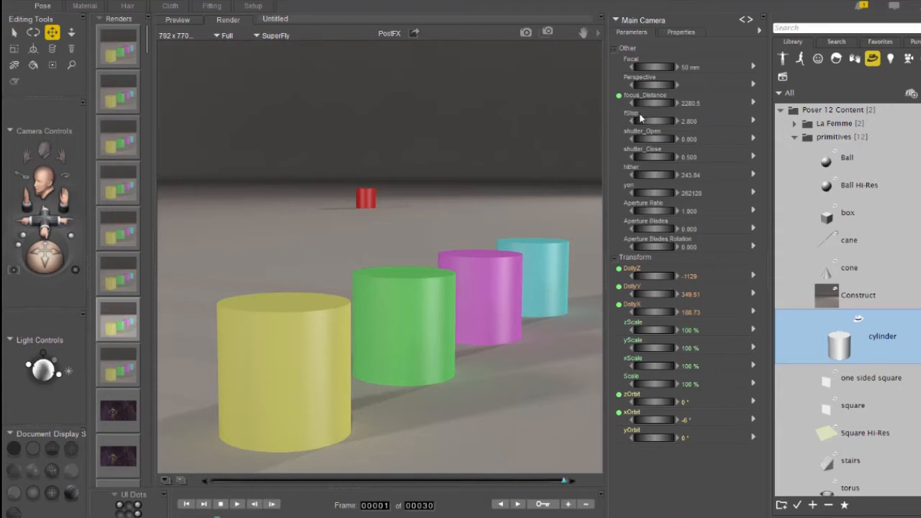
mouse_move(664, 119)
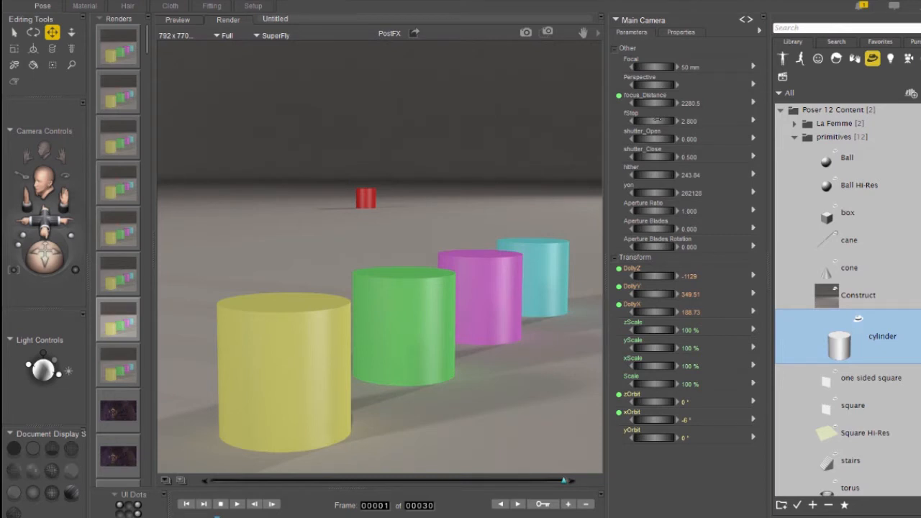
mouse_move(673, 121)
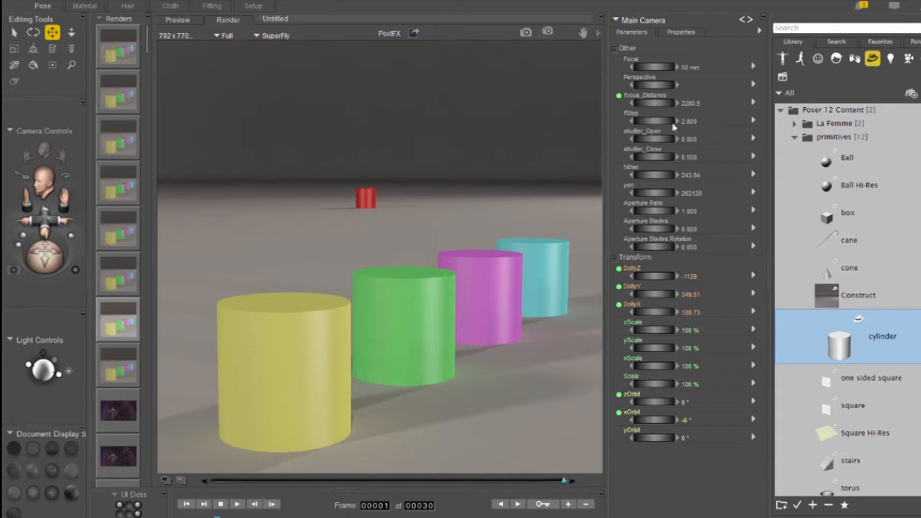
mouse_move(701, 115)
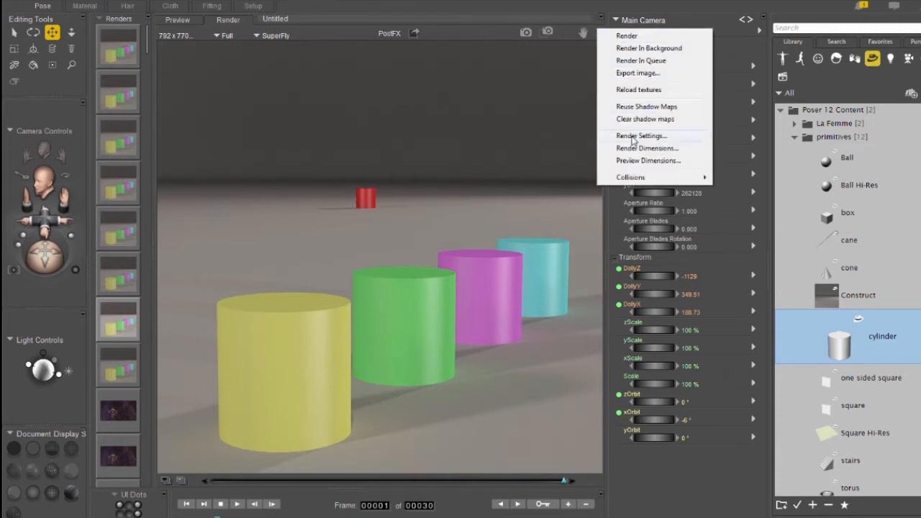
- Enable Depth of Field on the SuperFly tab and compare FireFly's depth of field option
left_click(640, 135)
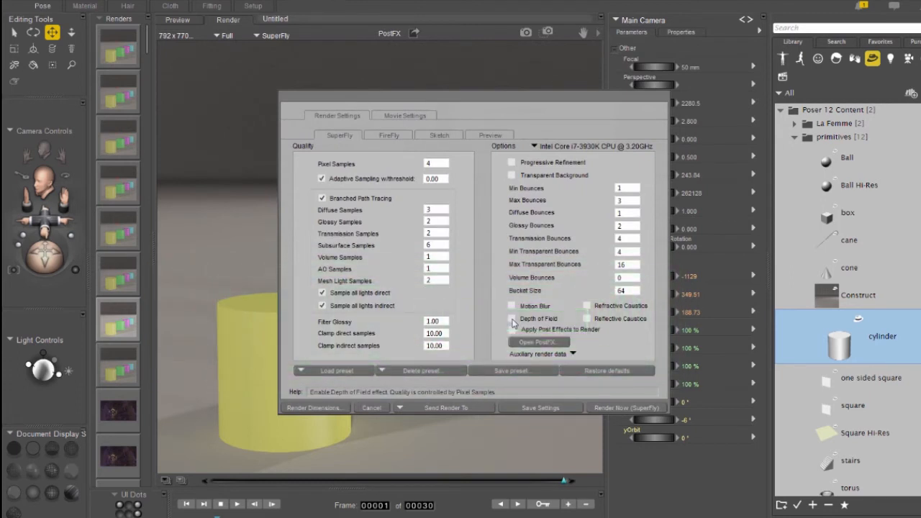
left_click(511, 319)
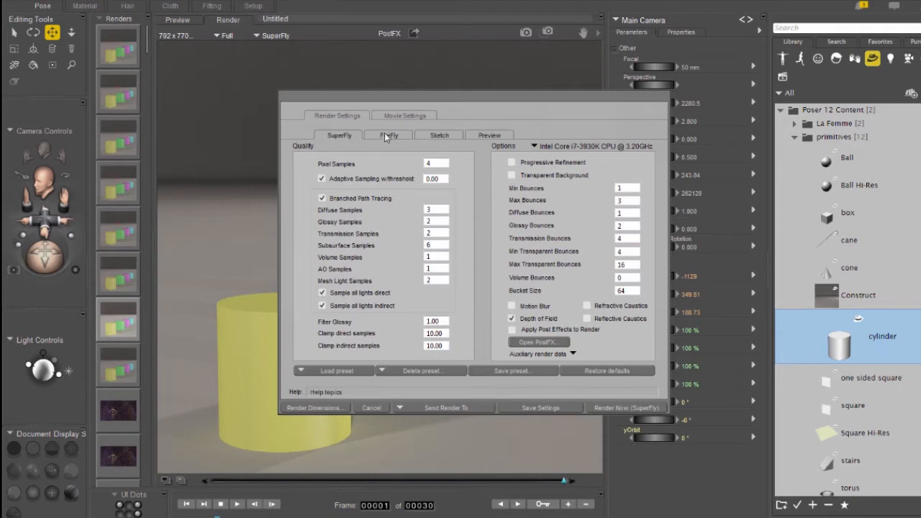
left_click(388, 135)
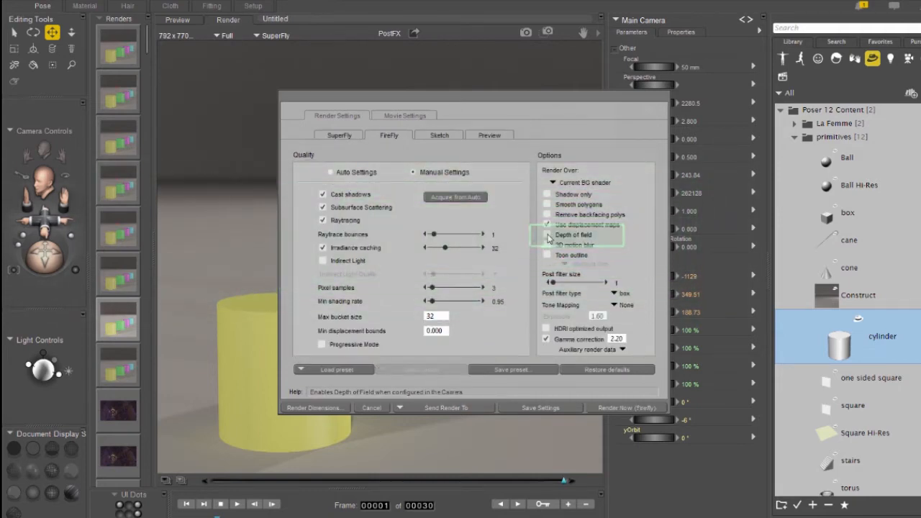
left_click(547, 224)
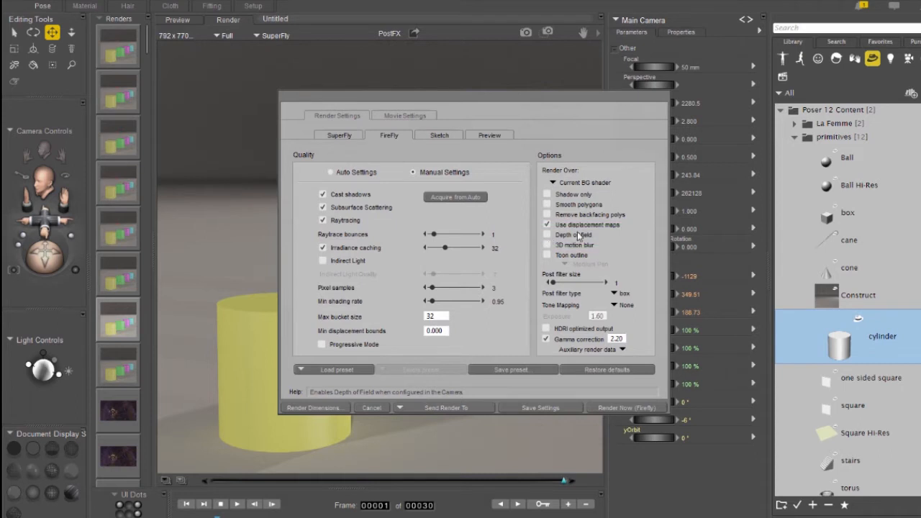
left_click(339, 136)
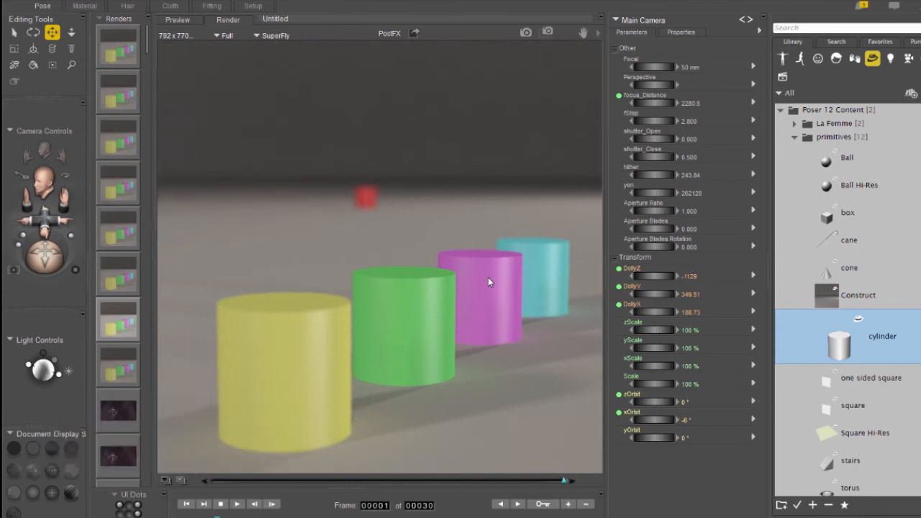
mouse_move(547, 252)
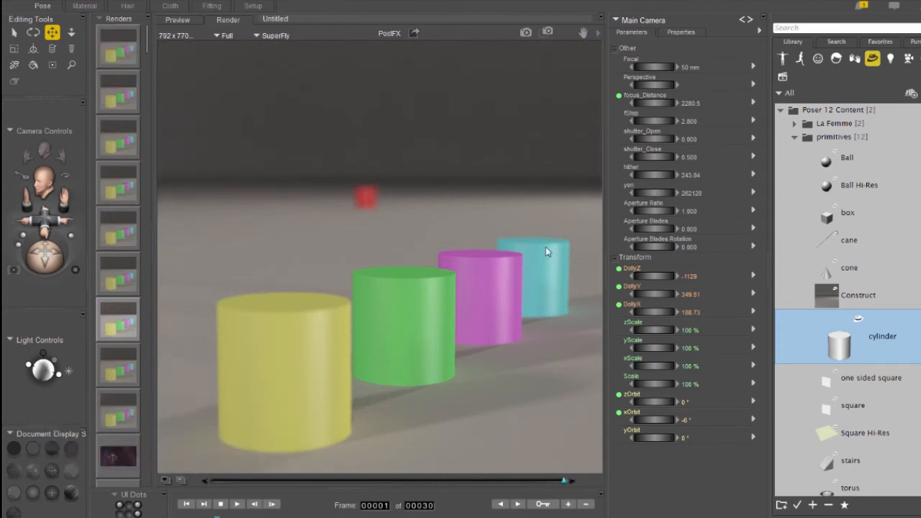
mouse_move(353, 178)
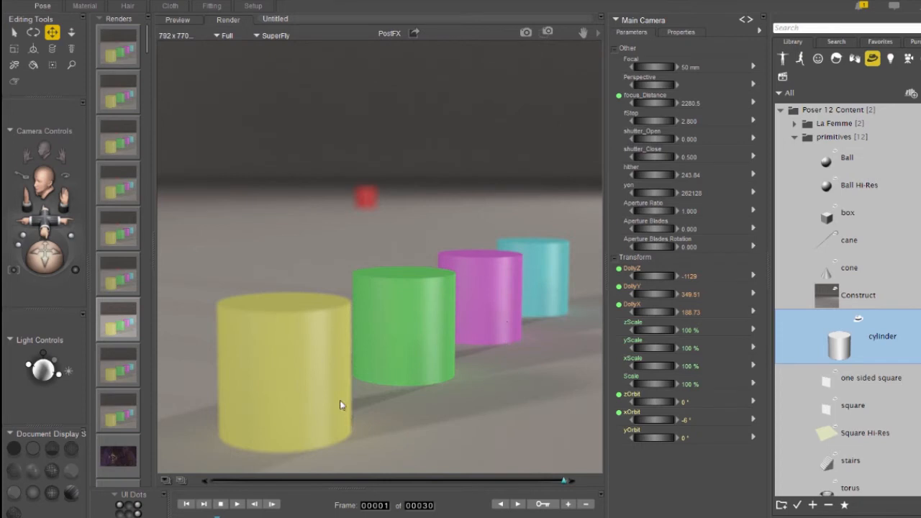
mouse_move(586, 77)
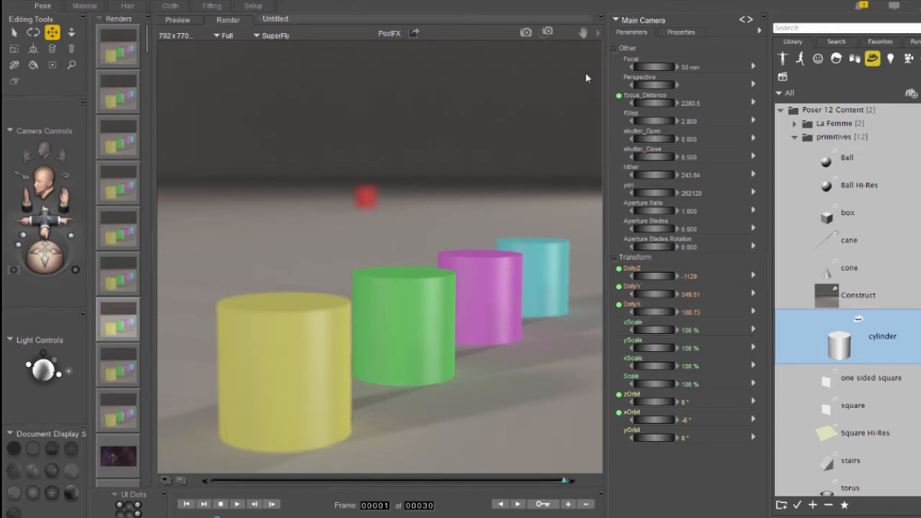
mouse_move(661, 119)
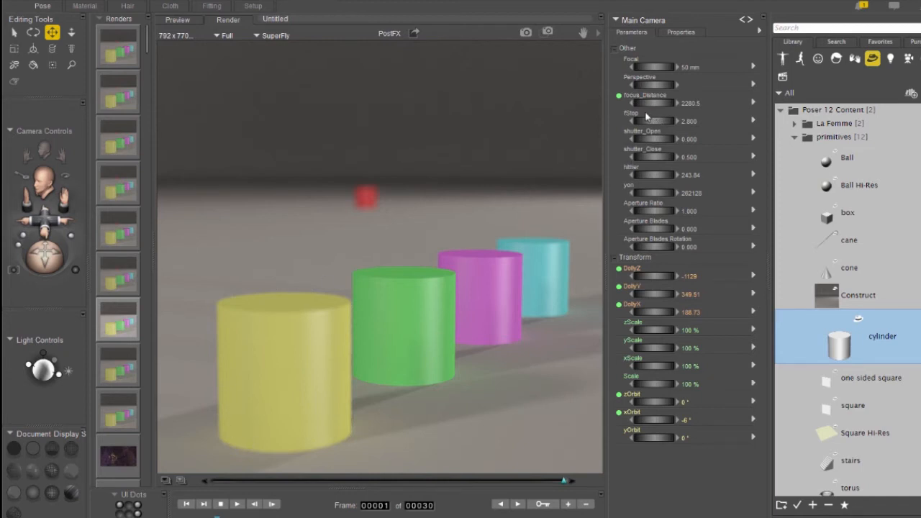
mouse_move(646, 118)
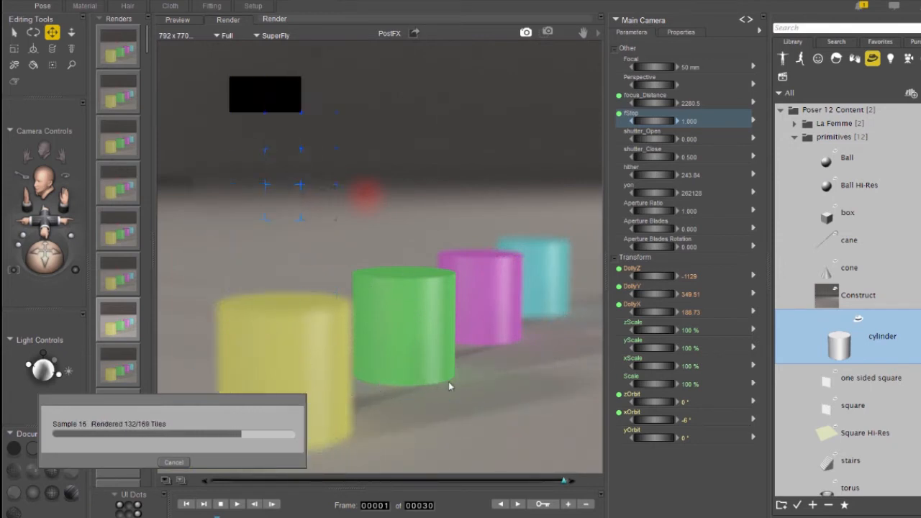
- Re-render in SuperFly with the Main Camera fStop at 1.000
left_click(173, 461)
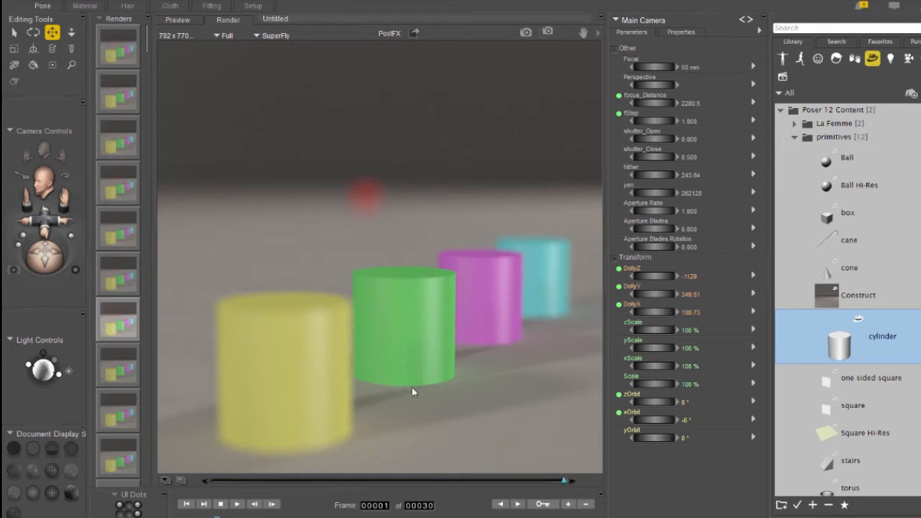
mouse_move(366, 191)
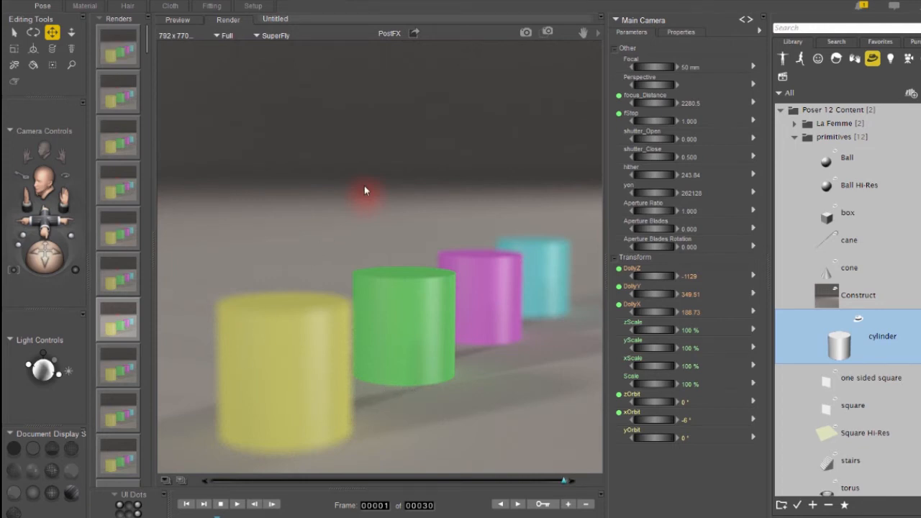
mouse_move(366, 206)
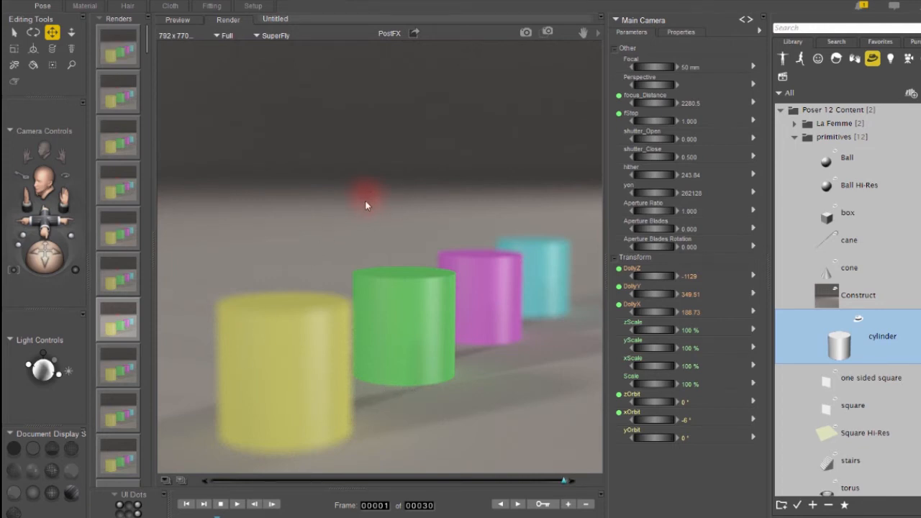
mouse_move(434, 196)
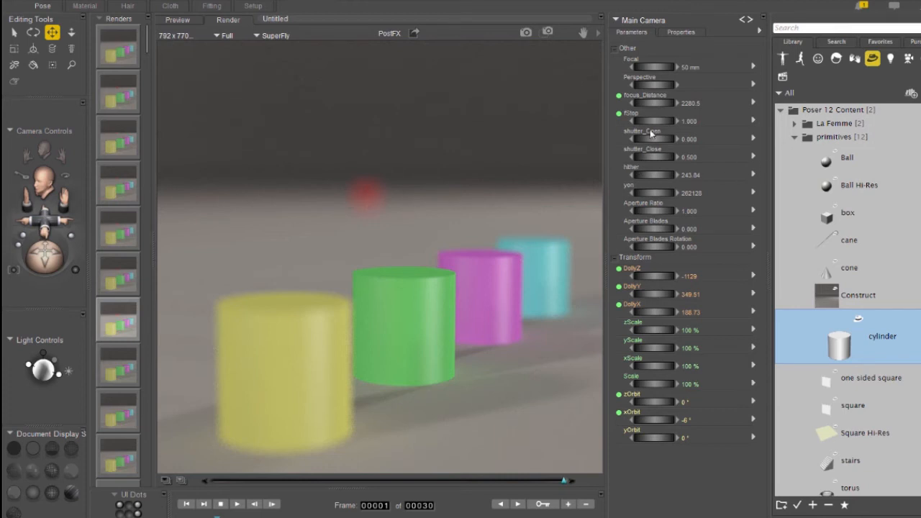
- Edit the camera's fStop value to 5 for a nearly sharp render
double_click(689, 119)
type("5.000")
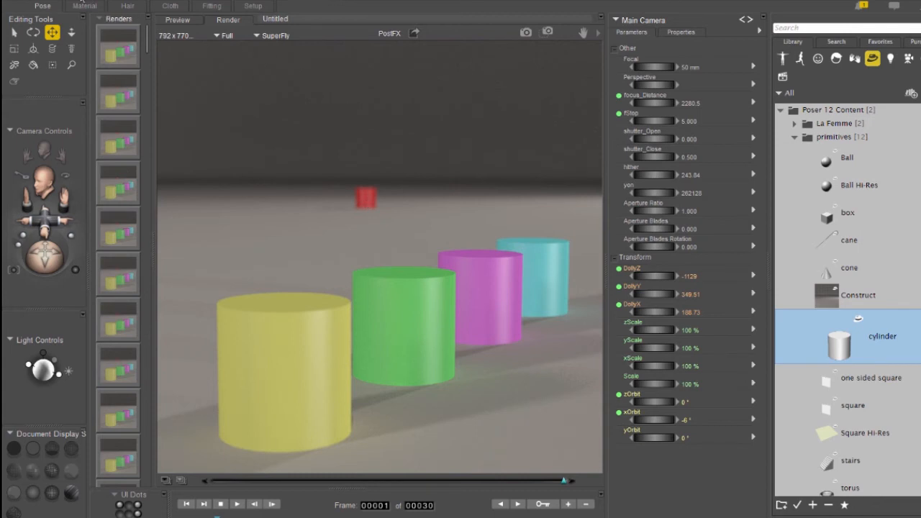
- Turn on the Focus Distance Guide from Display > Guides
left_click(71, 0)
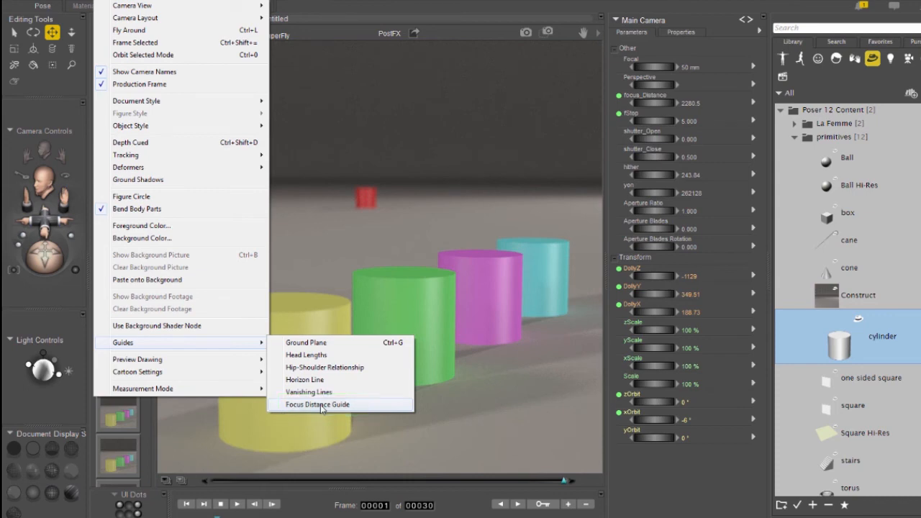
left_click(317, 404)
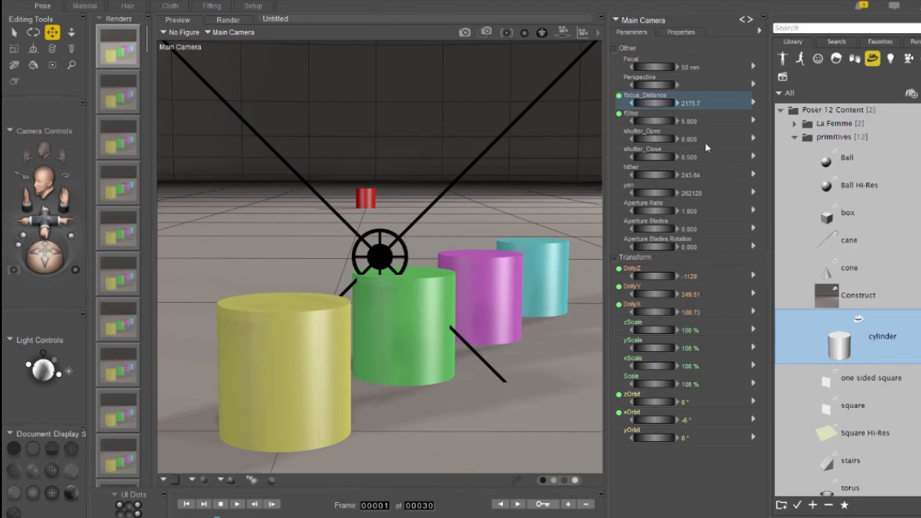
mouse_move(601, 36)
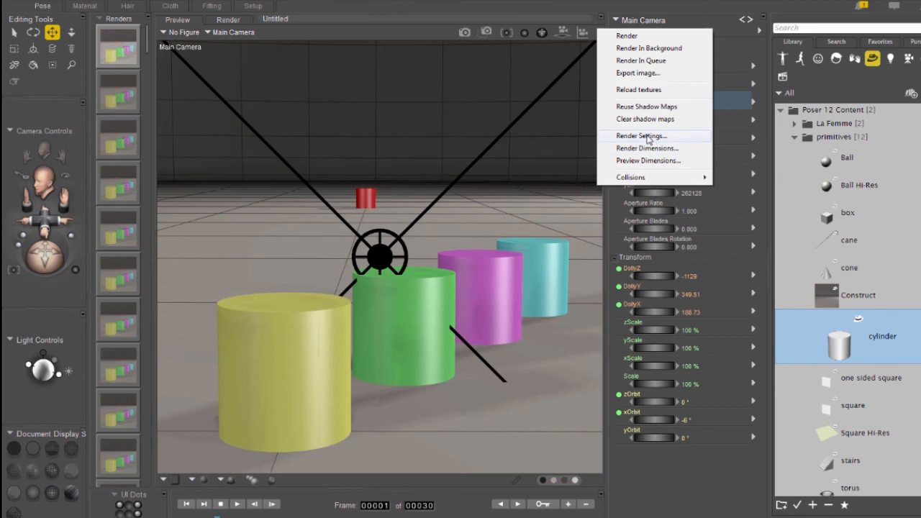
- Open Render Settings to check Depth of Field on the SuperFly tab
left_click(641, 135)
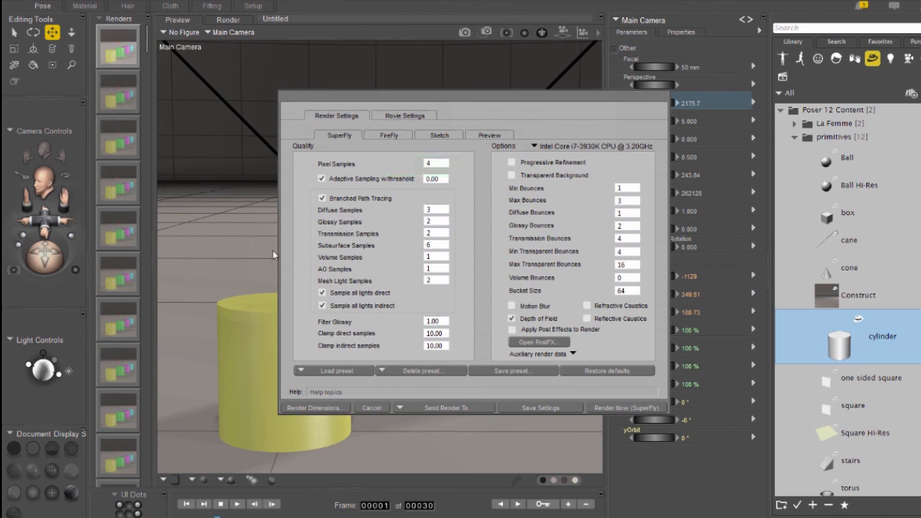
mouse_move(435, 171)
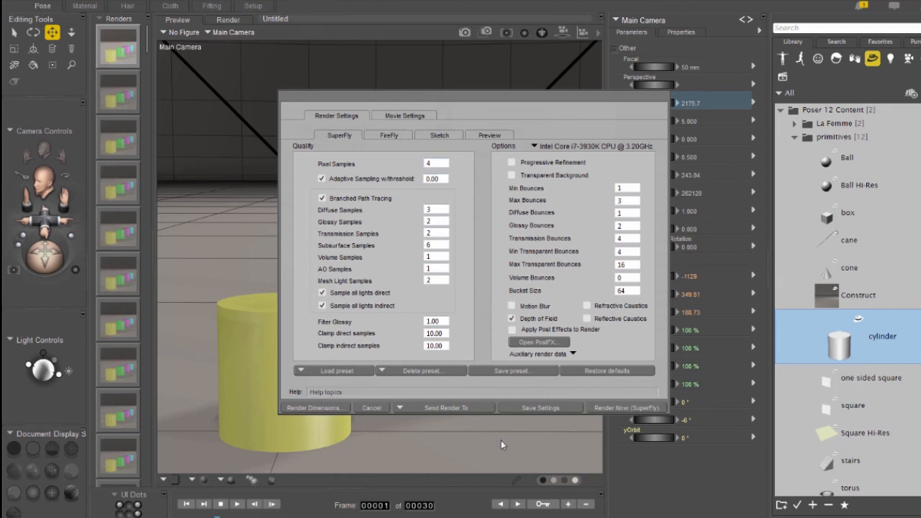
mouse_move(515, 434)
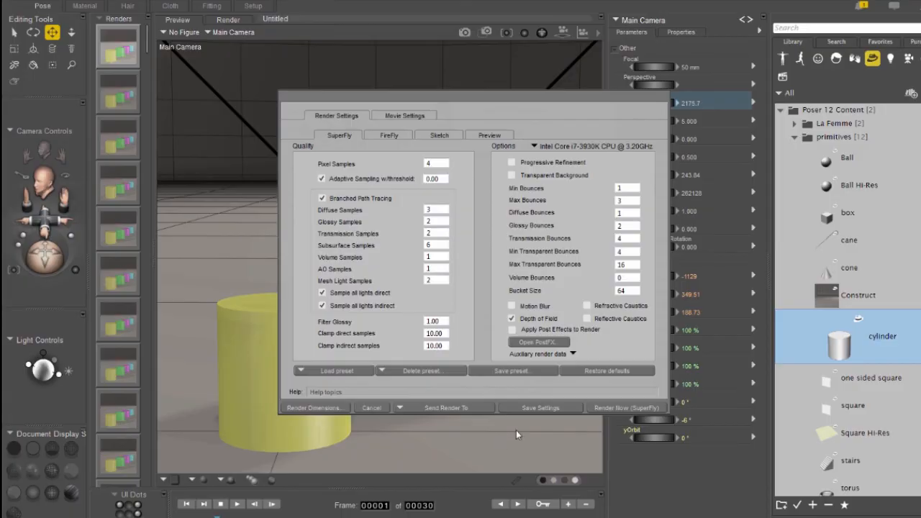